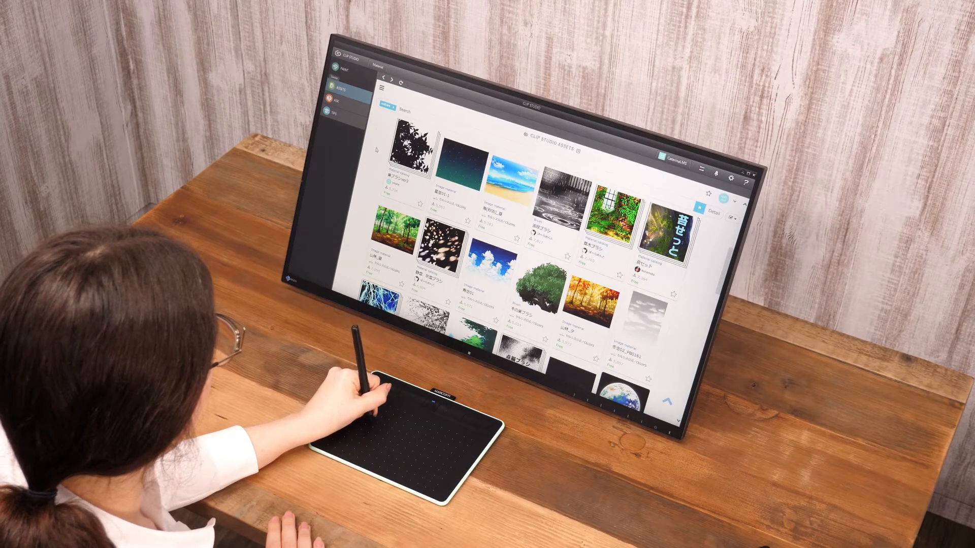
- Scroll the assets view before switching to Clip Studio Paint's blank canvas
{"action": "scroll", "scroll_direction": "up", "scroll_amount": 3}
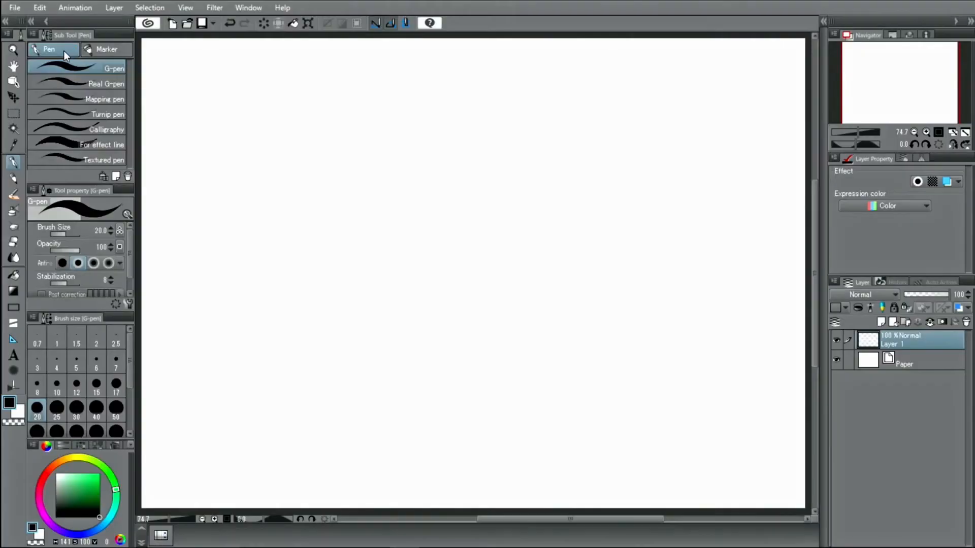
{"action": "mouse_move", "coordinate": [237, 244]}
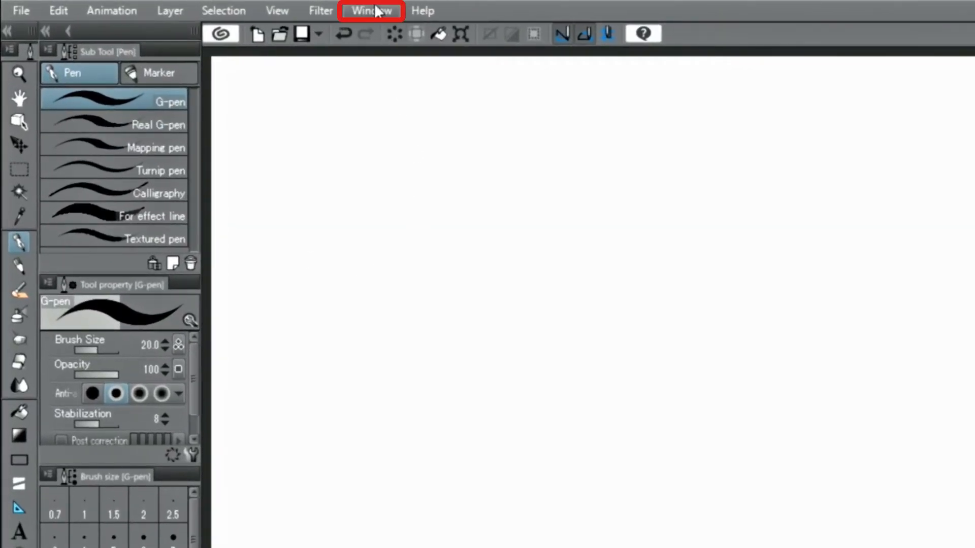
- Show the Material [Color pattern] palette from the Window menu and browse its categories
{"action": "left_click", "coordinate": [369, 10]}
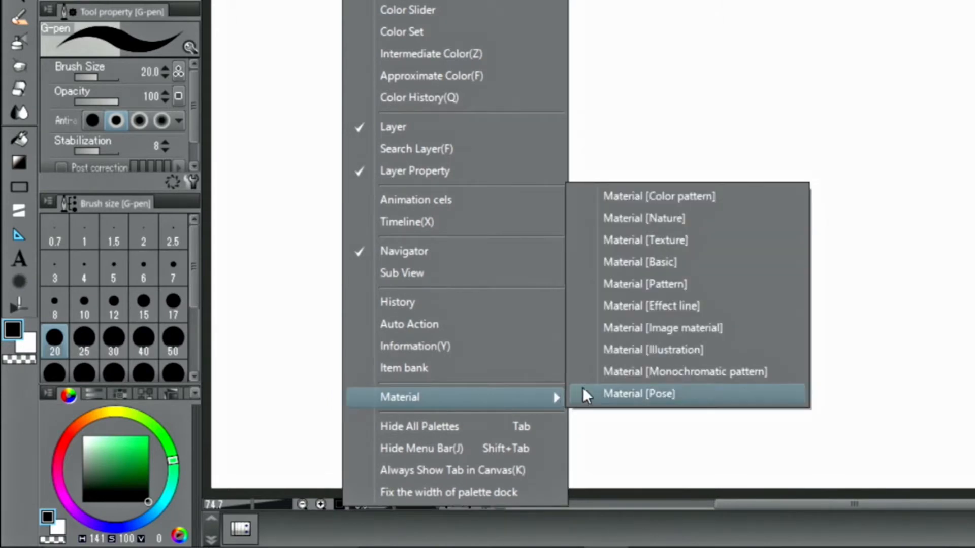
{"action": "mouse_move", "coordinate": [639, 199]}
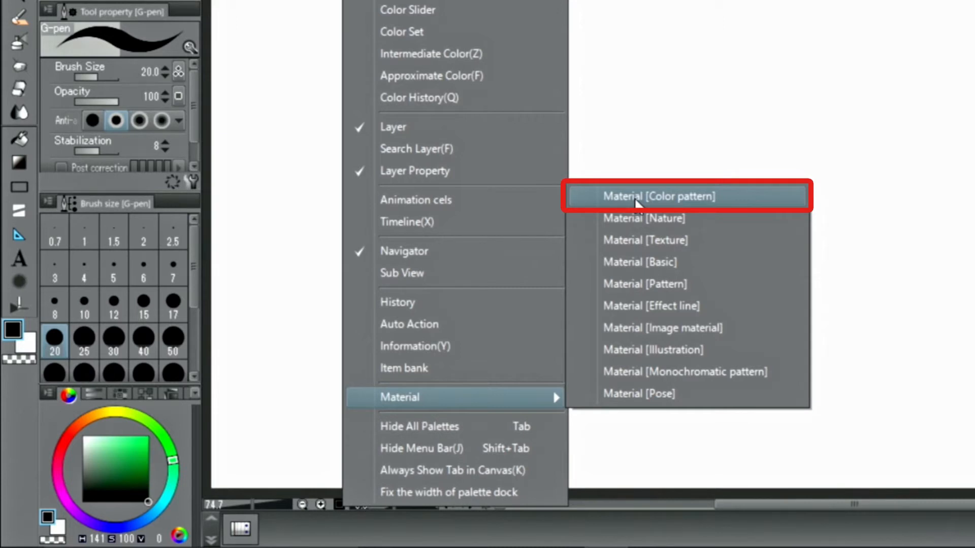
{"action": "left_click", "coordinate": [658, 196]}
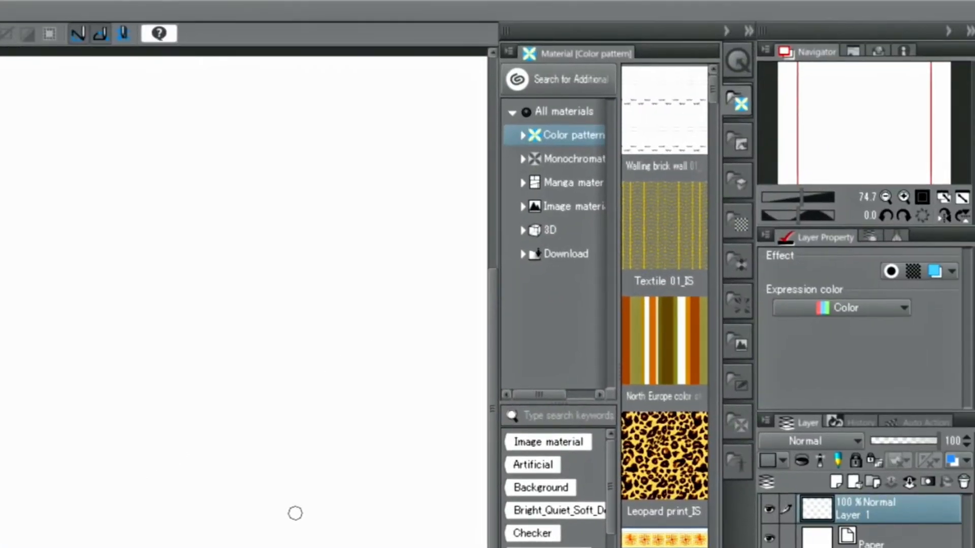
{"action": "mouse_move", "coordinate": [538, 276]}
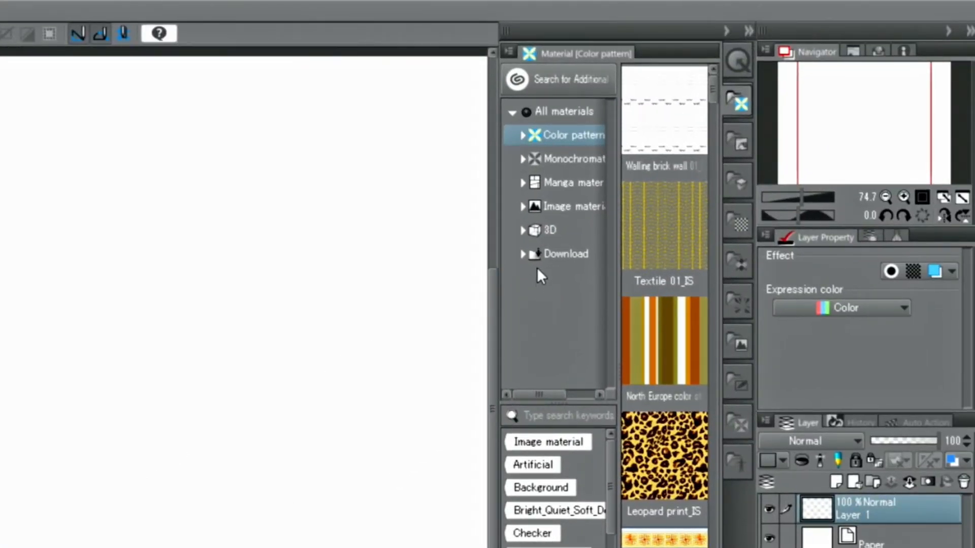
{"action": "left_click", "coordinate": [563, 254]}
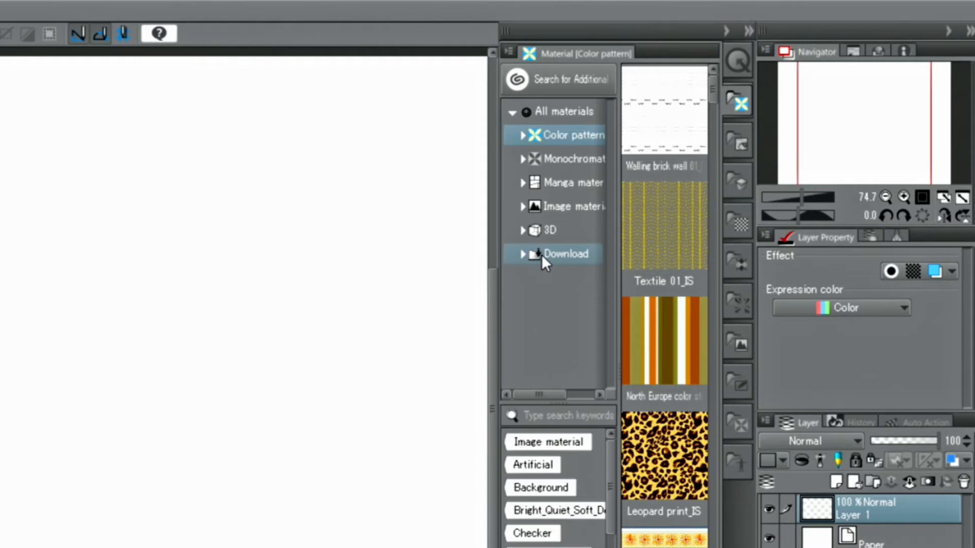
- Show the Download category listing the beach image and brush materials
{"action": "left_click", "coordinate": [565, 254]}
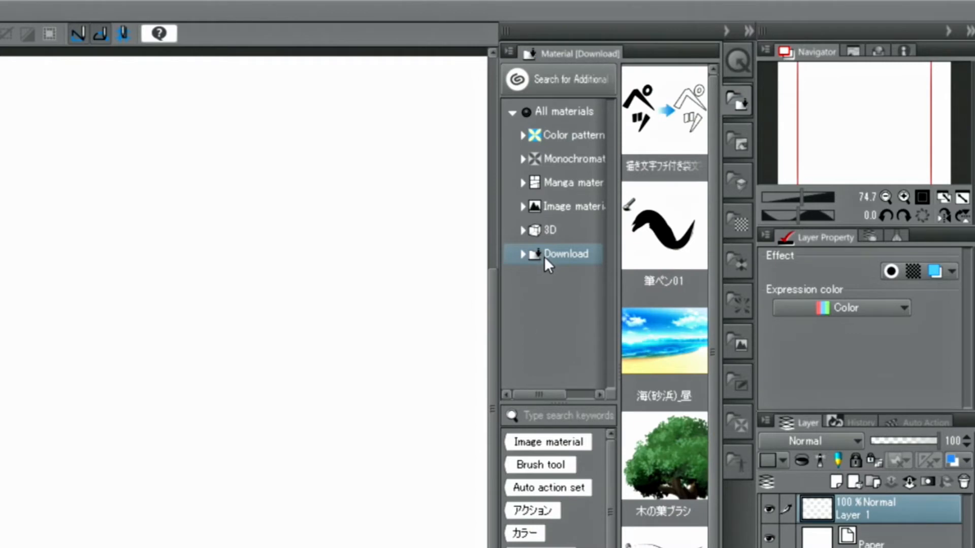
{"action": "mouse_move", "coordinate": [670, 359]}
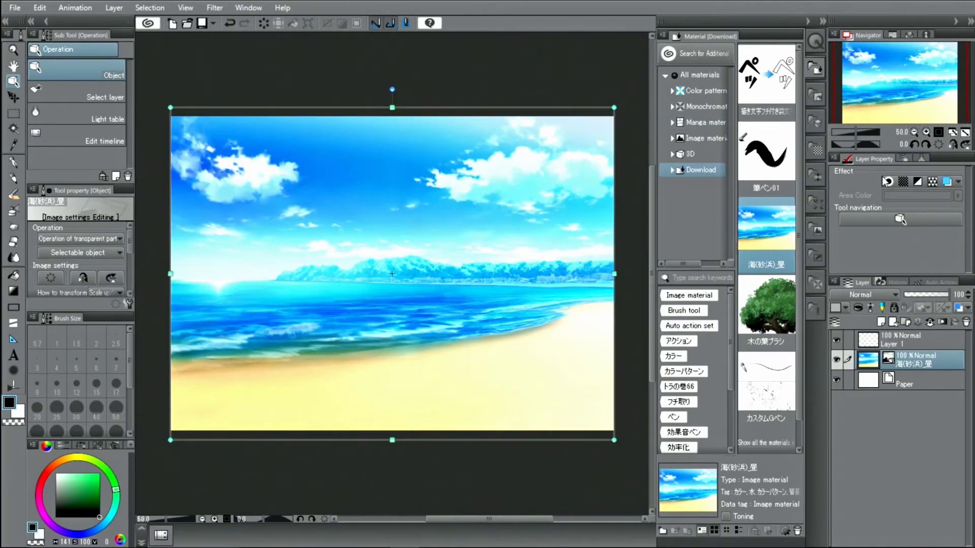
{"action": "mouse_move", "coordinate": [631, 215]}
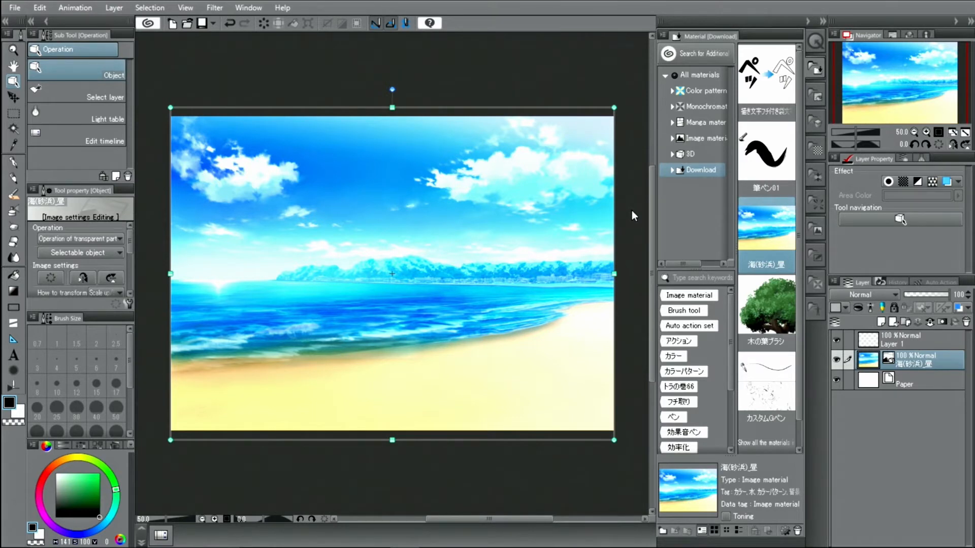
{"action": "mouse_move", "coordinate": [743, 209]}
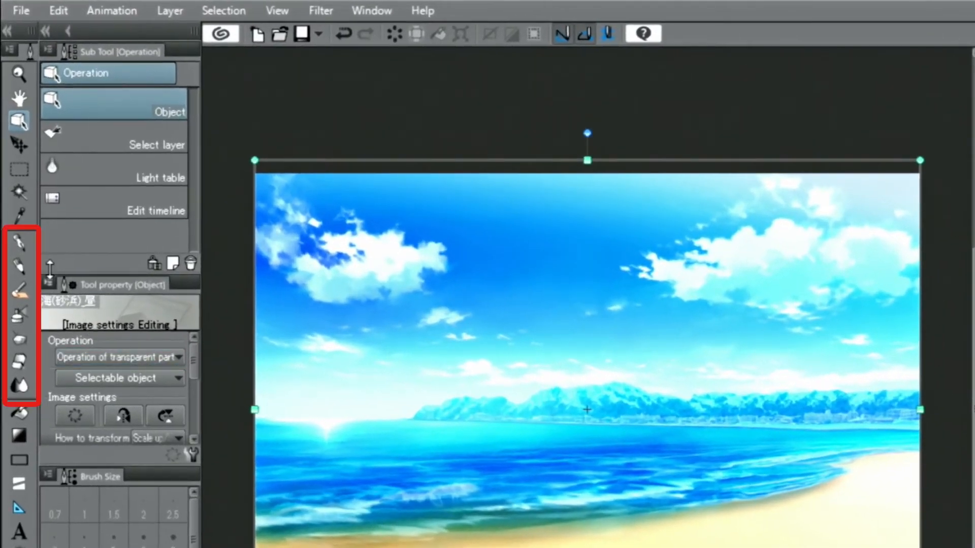
- Register the downloaded leaf brush under the Decoration brushes and accept the registration notice
{"action": "left_click", "coordinate": [19, 242]}
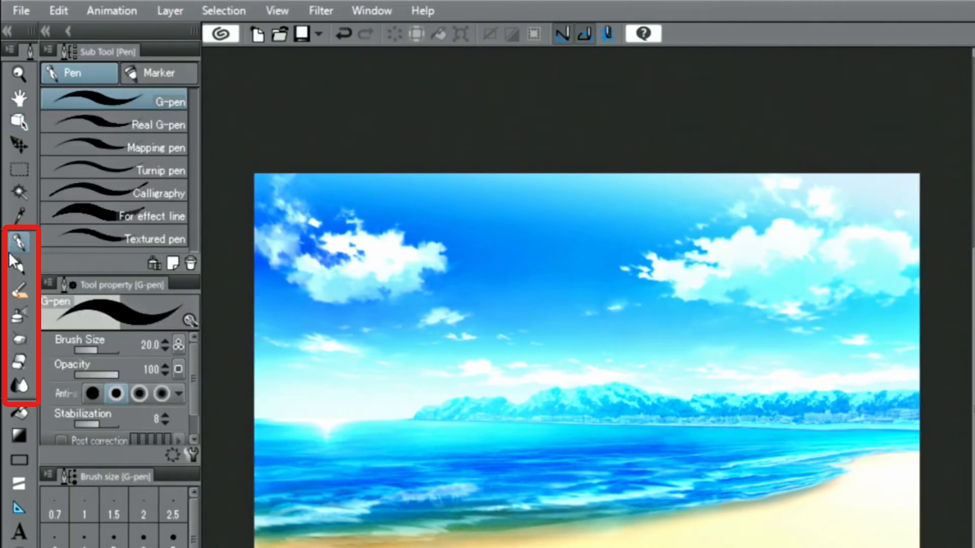
{"action": "left_click", "coordinate": [20, 339]}
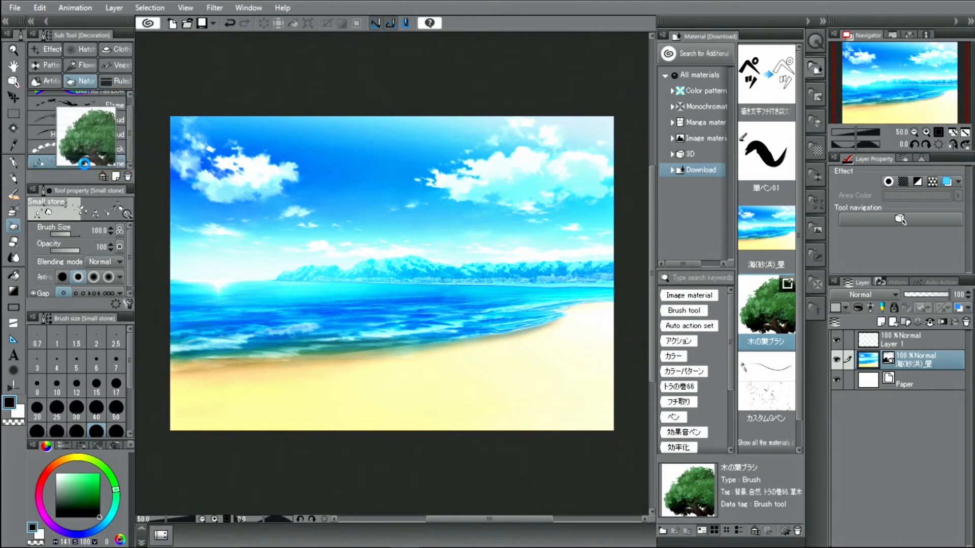
{"action": "left_click", "coordinate": [81, 163]}
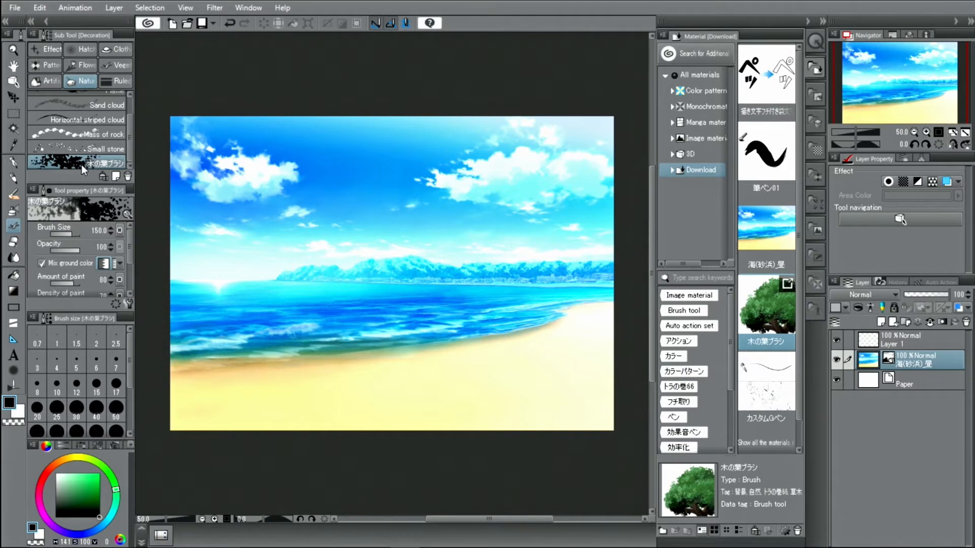
{"action": "mouse_move", "coordinate": [425, 341]}
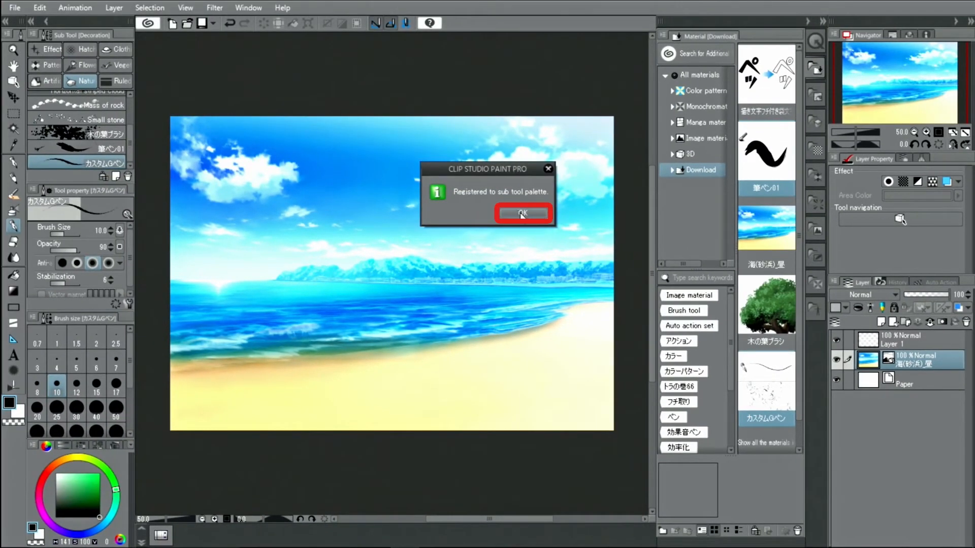
{"action": "left_click", "coordinate": [522, 213]}
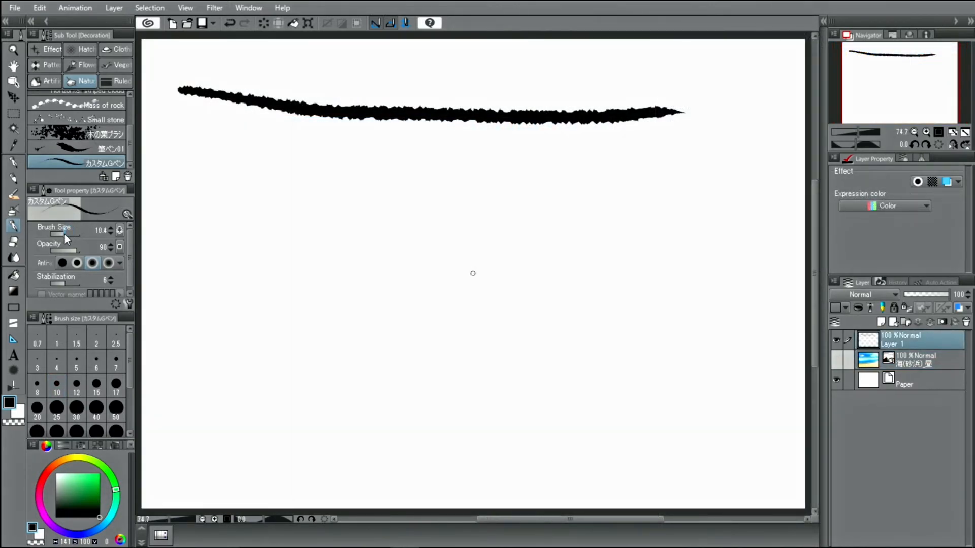
- Draw a test stroke with the new pen, clear the layer, and pick the leaf brush
{"action": "left_click_drag", "start_coordinate": [190, 118], "coordinate": [433, 164]}
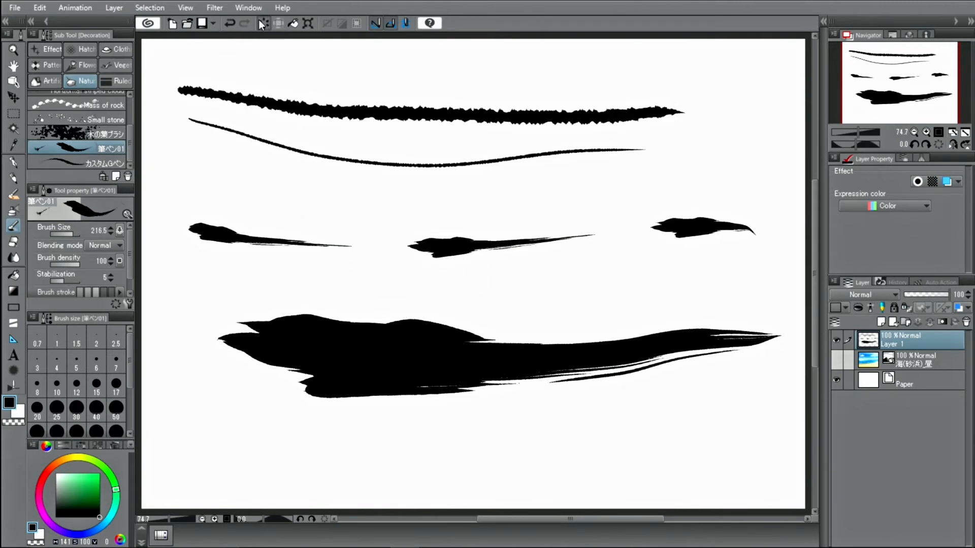
{"action": "left_click", "coordinate": [84, 135]}
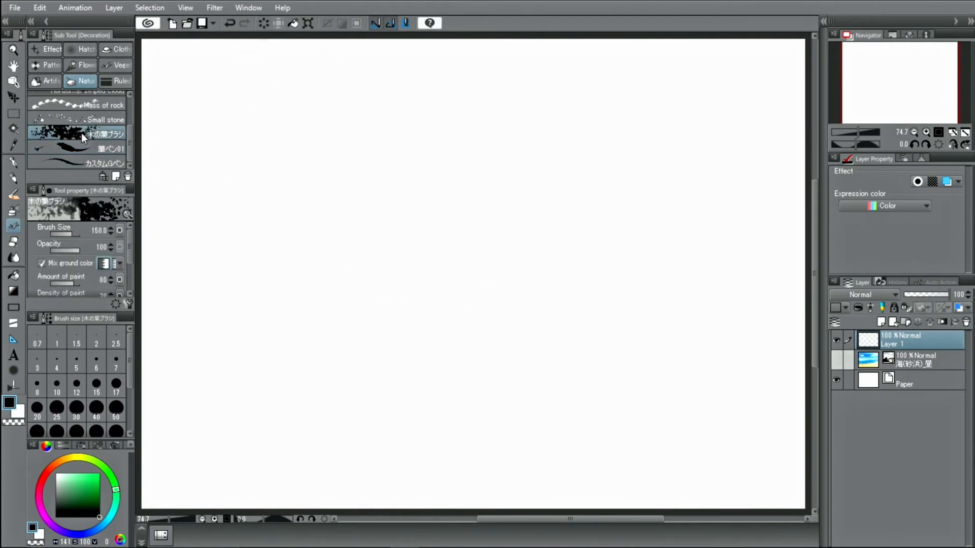
{"action": "left_click", "coordinate": [96, 495]}
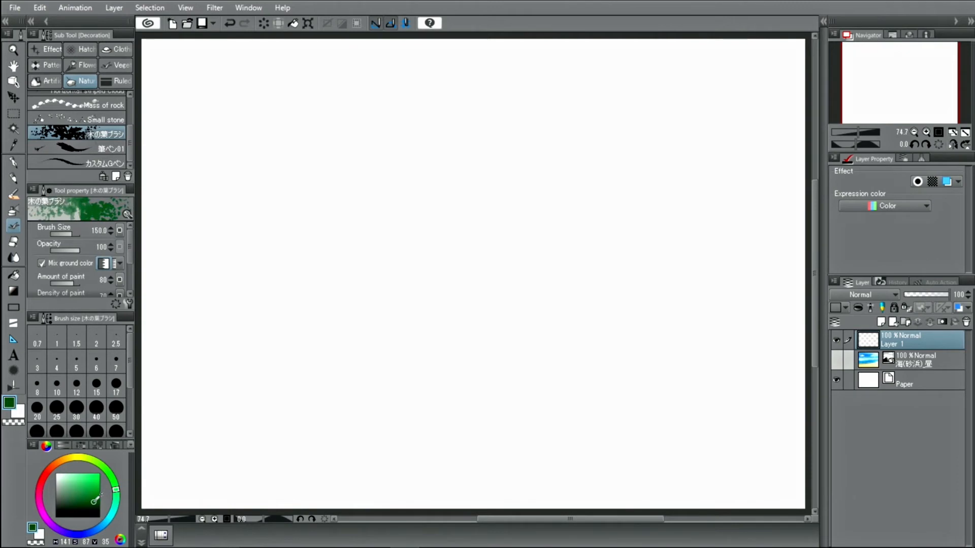